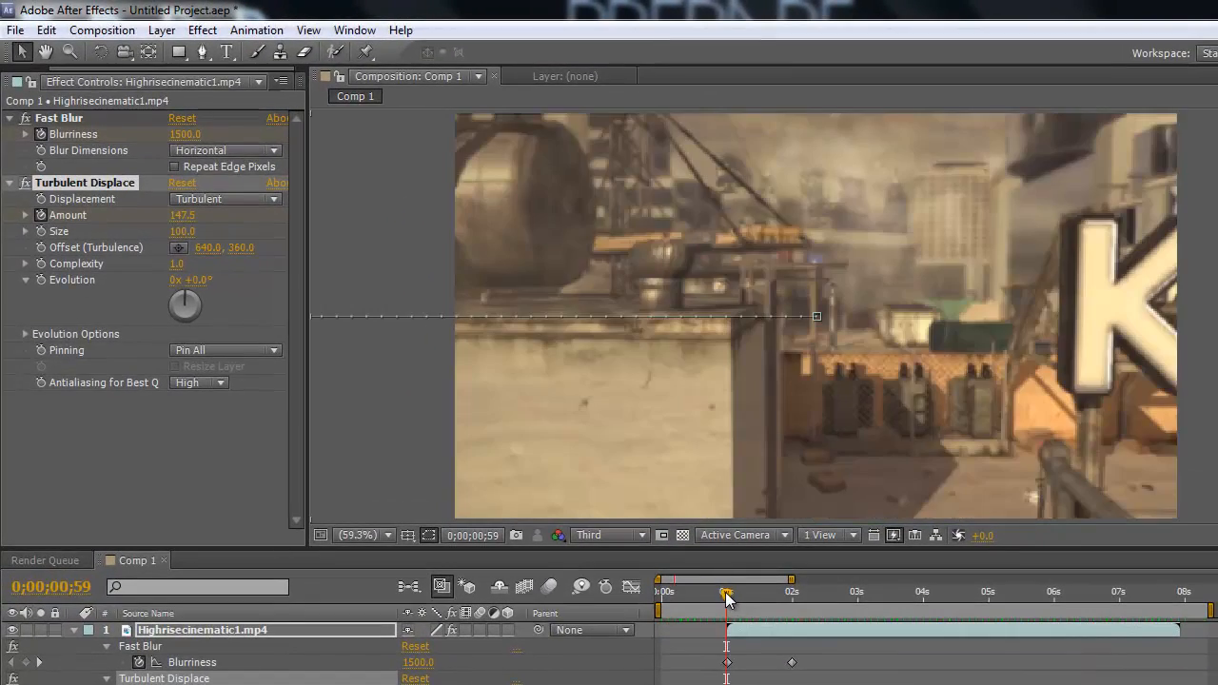
# Create Comp 2 with both gameplay clips stacked, the top clip offset to start about one second in.
pyautogui.moveTo(727, 594); pyautogui.dragTo(749, 593)
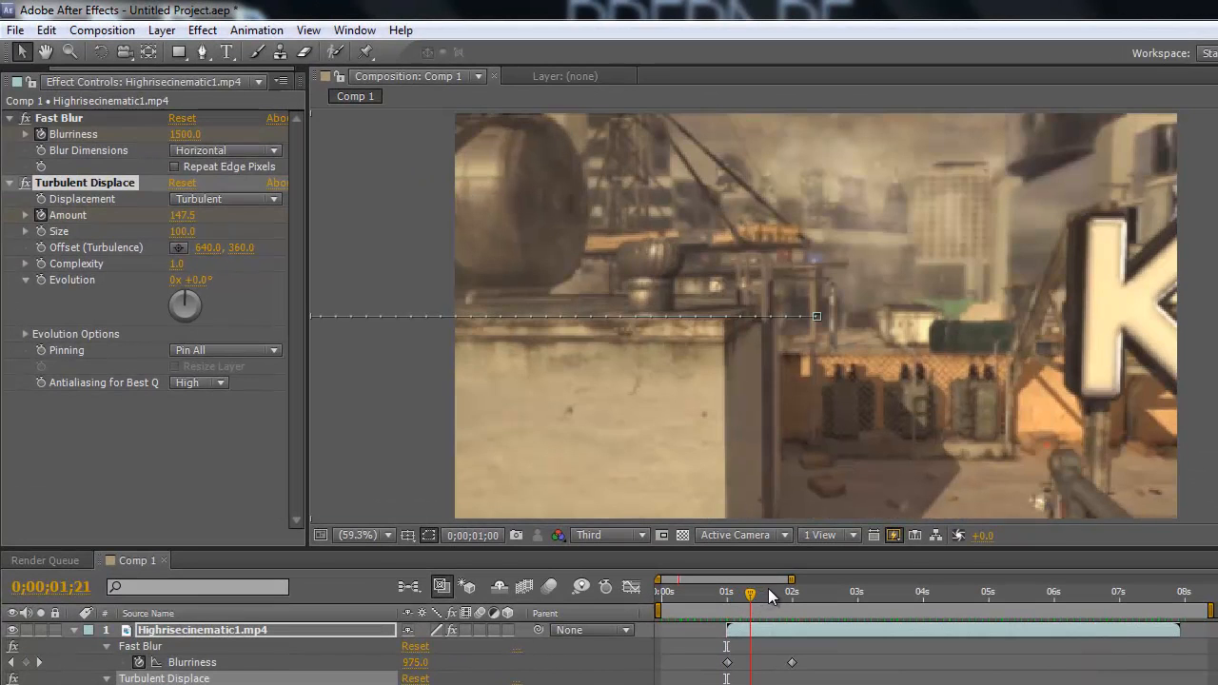
pyautogui.moveTo(750, 578); pyautogui.dragTo(780, 579)
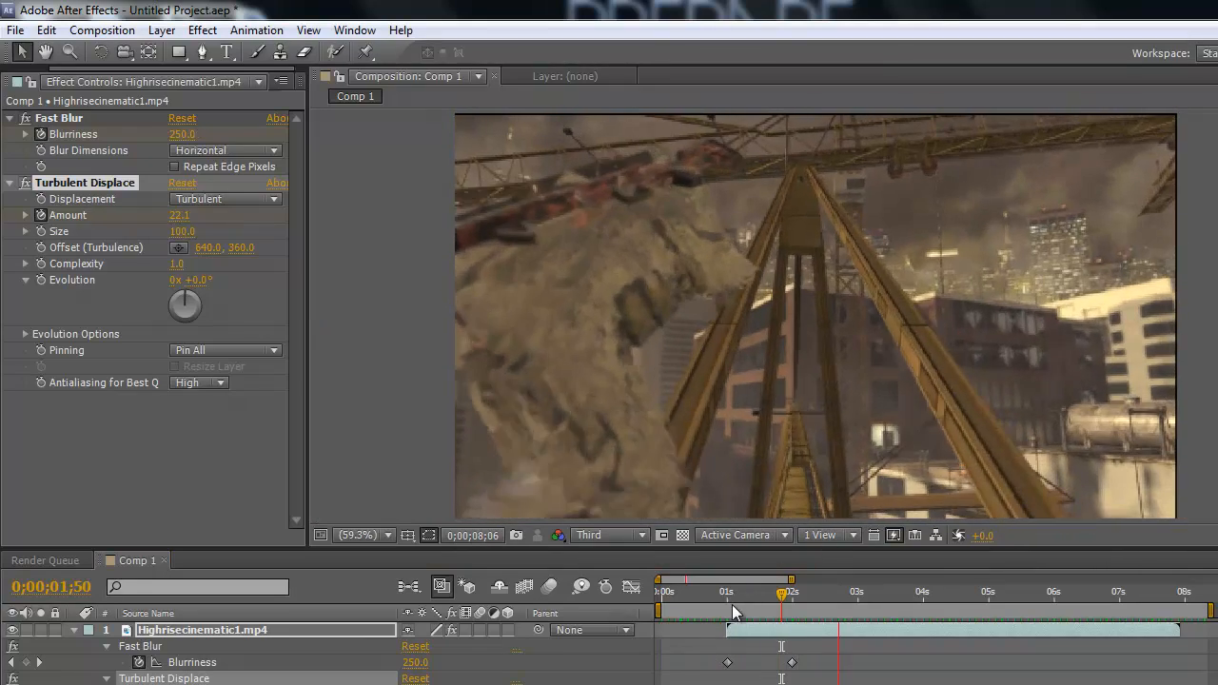
pyautogui.click(103, 30)
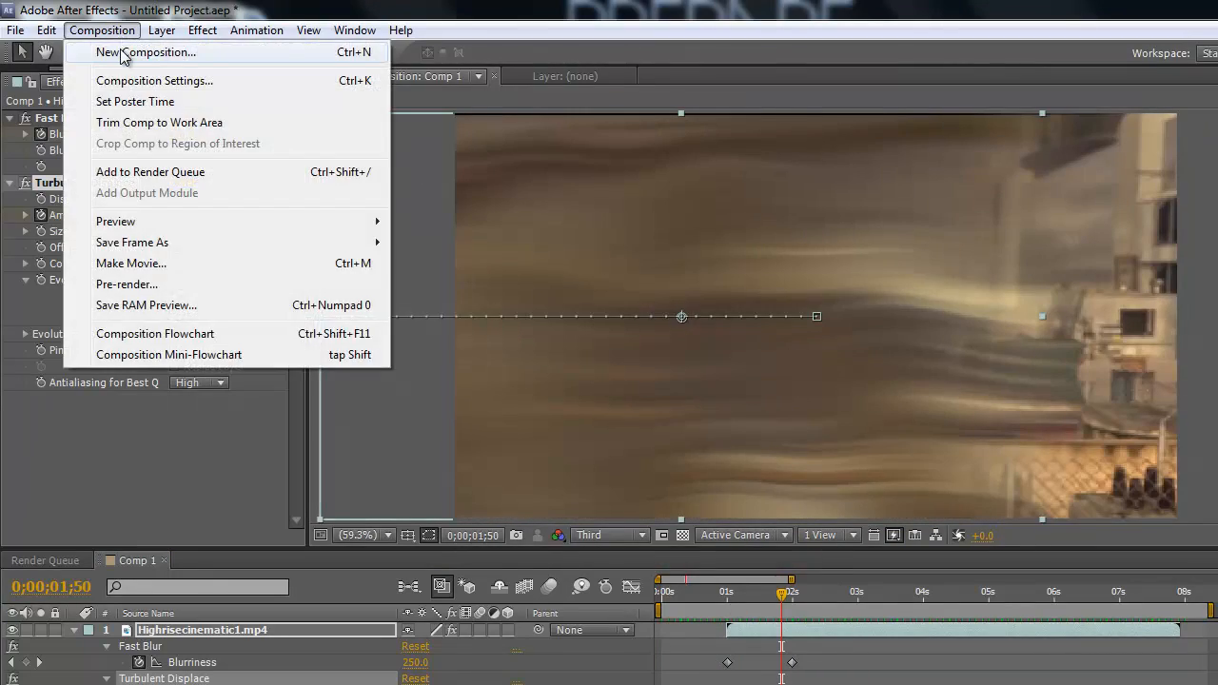
pyautogui.click(154, 80)
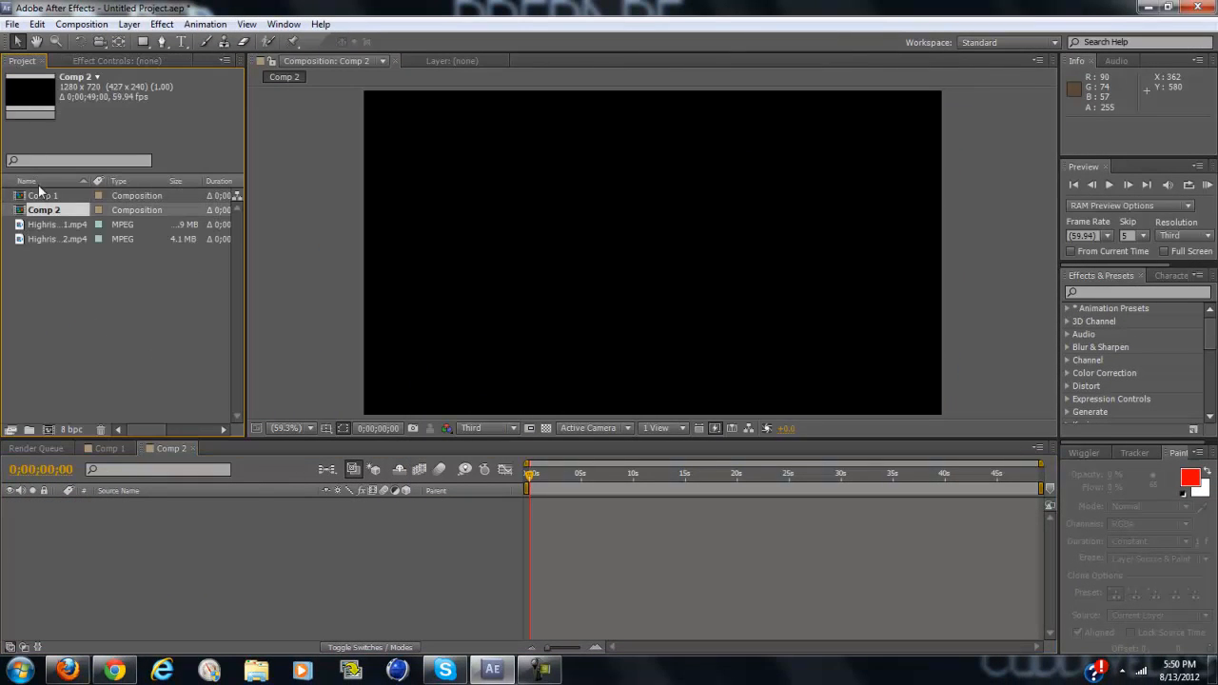
pyautogui.click(57, 225)
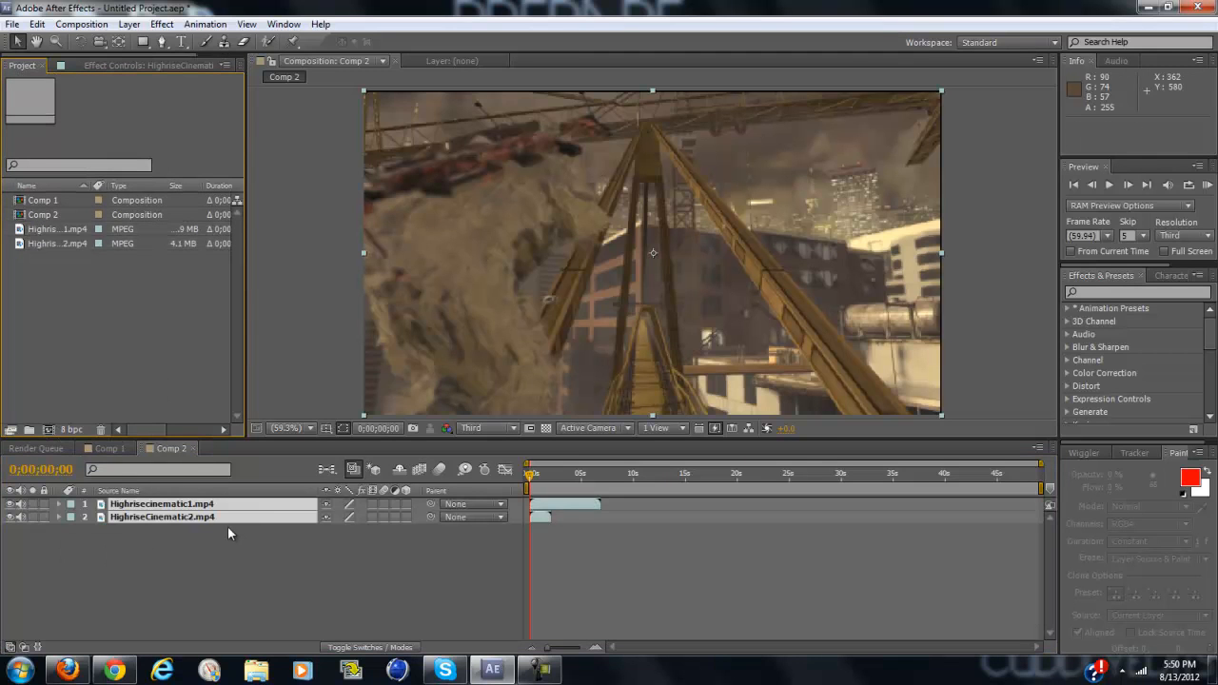
pyautogui.click(162, 503)
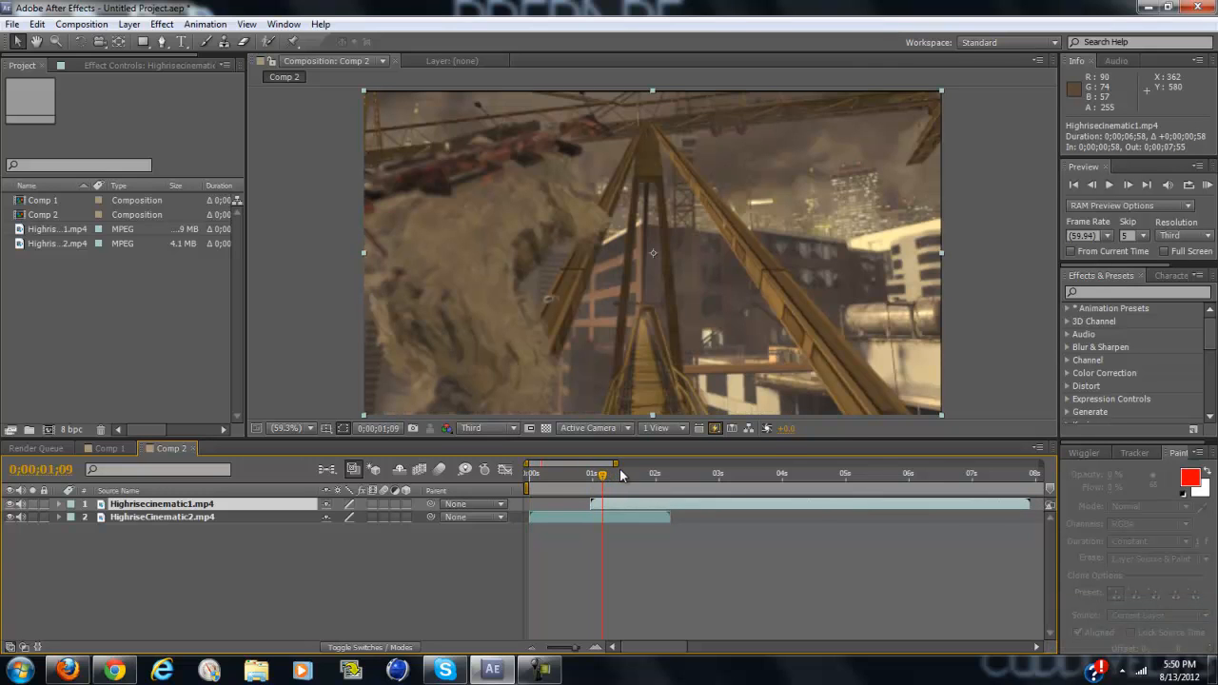
# Scrub to the top clip's start at 0:00:01:00, ready for its first Position keyframe.
pyautogui.moveTo(601, 474); pyautogui.dragTo(590, 474)
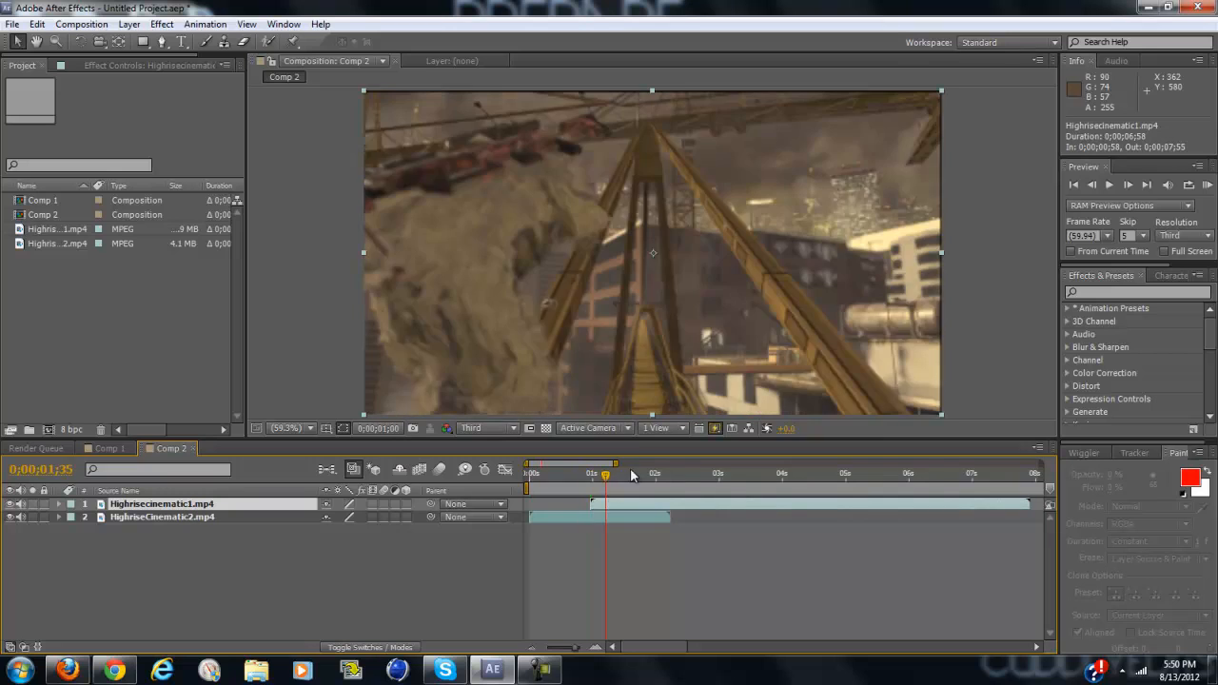
pyautogui.moveTo(605, 472); pyautogui.dragTo(586, 472)
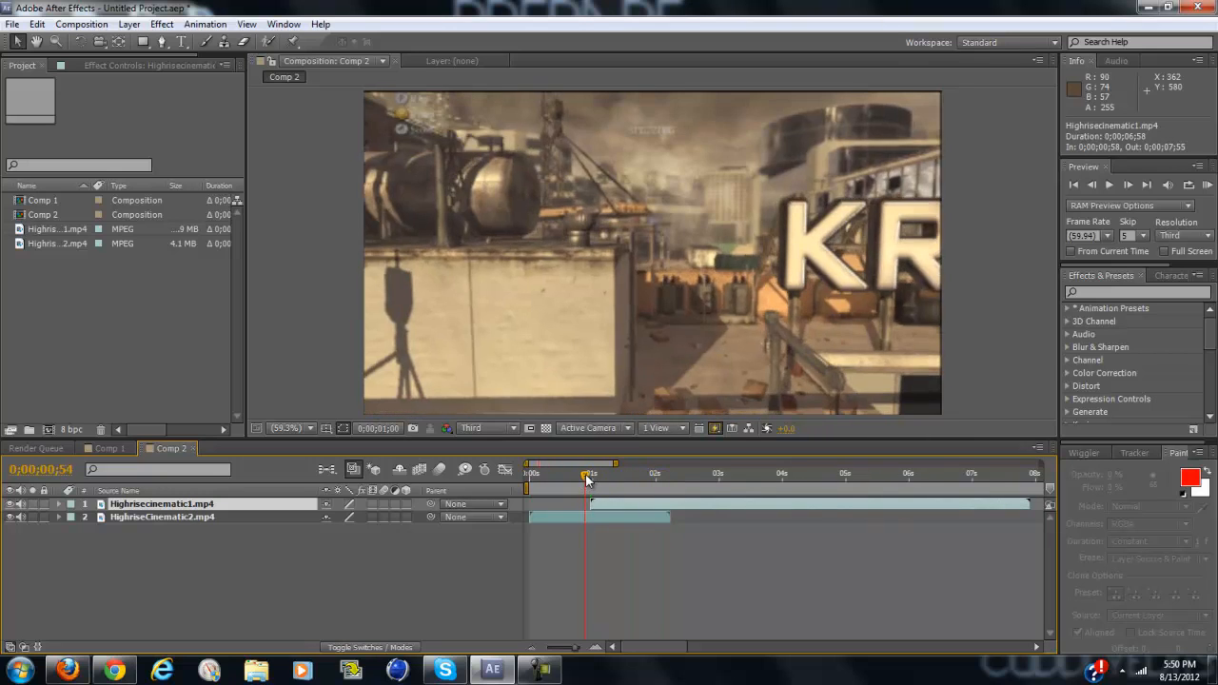
pyautogui.moveTo(586, 476); pyautogui.dragTo(590, 476)
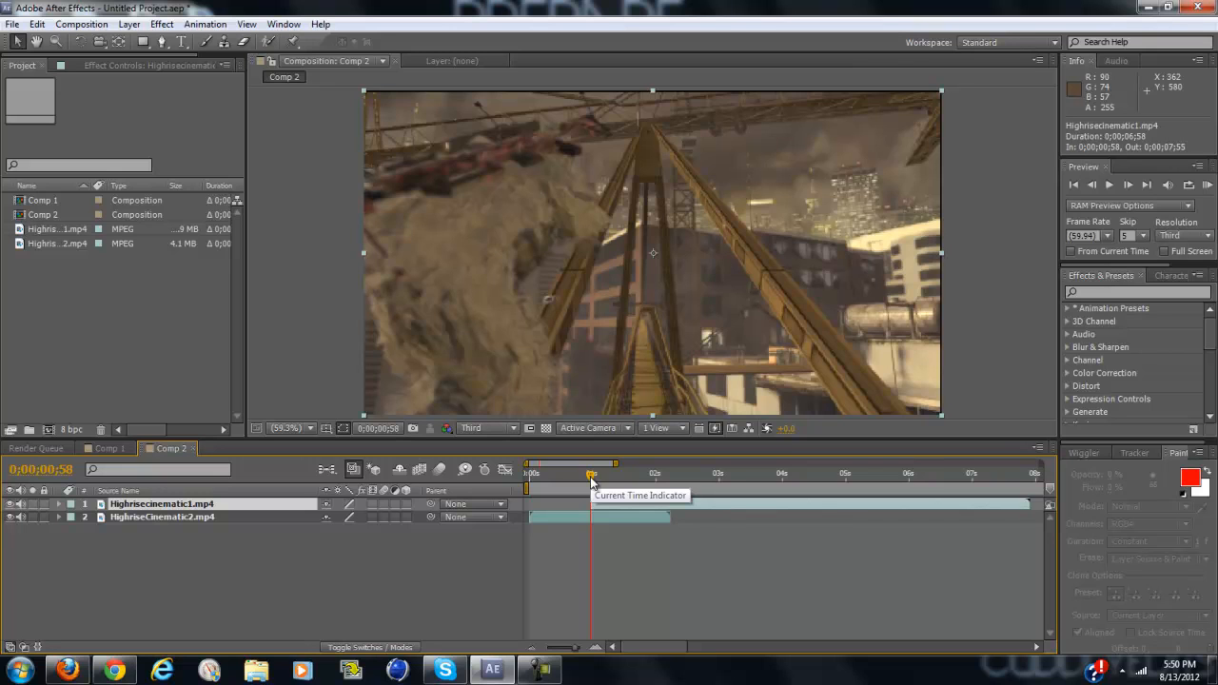
pyautogui.moveTo(592, 472); pyautogui.dragTo(666, 472)
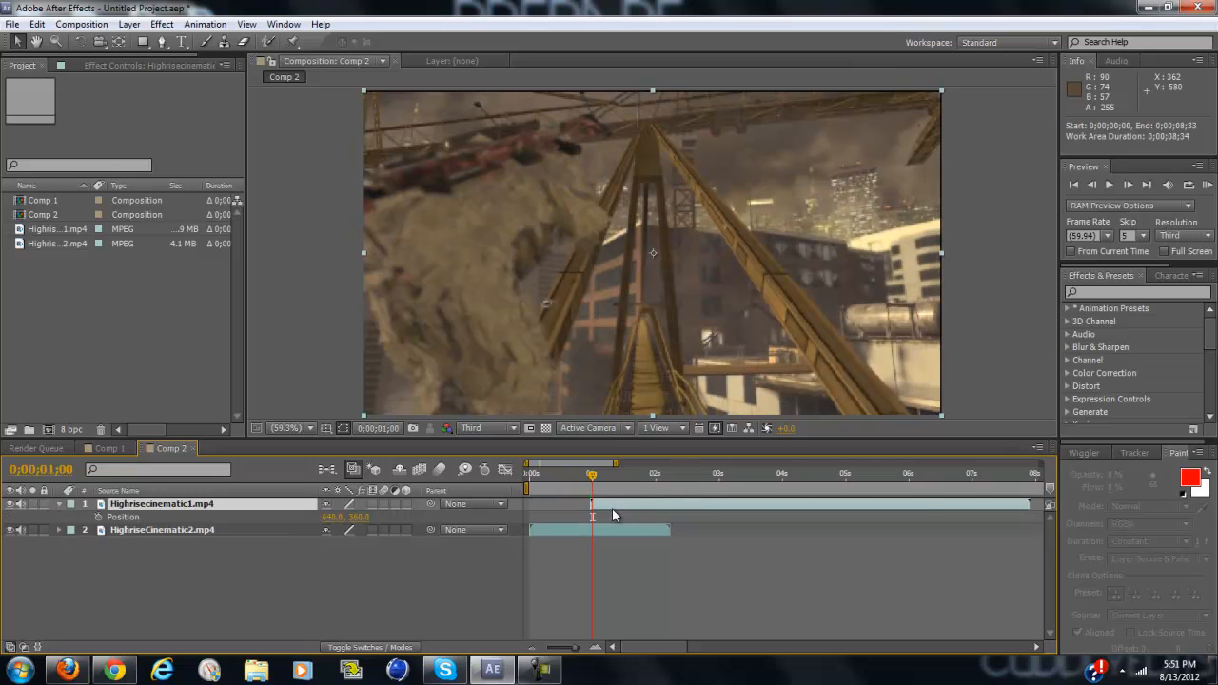
# Reset Position near the two-second mark so the clip slides from off-screen into place.
pyautogui.moveTo(592, 472); pyautogui.dragTo(592, 478)
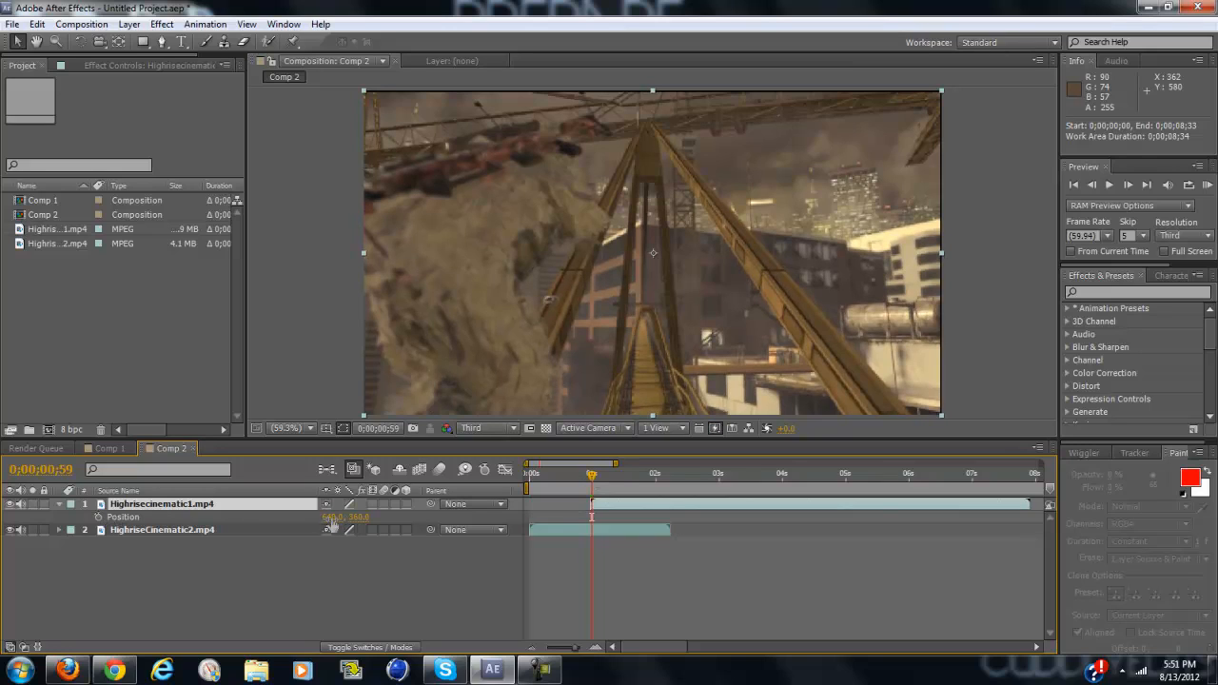
pyautogui.doubleClick(335, 517)
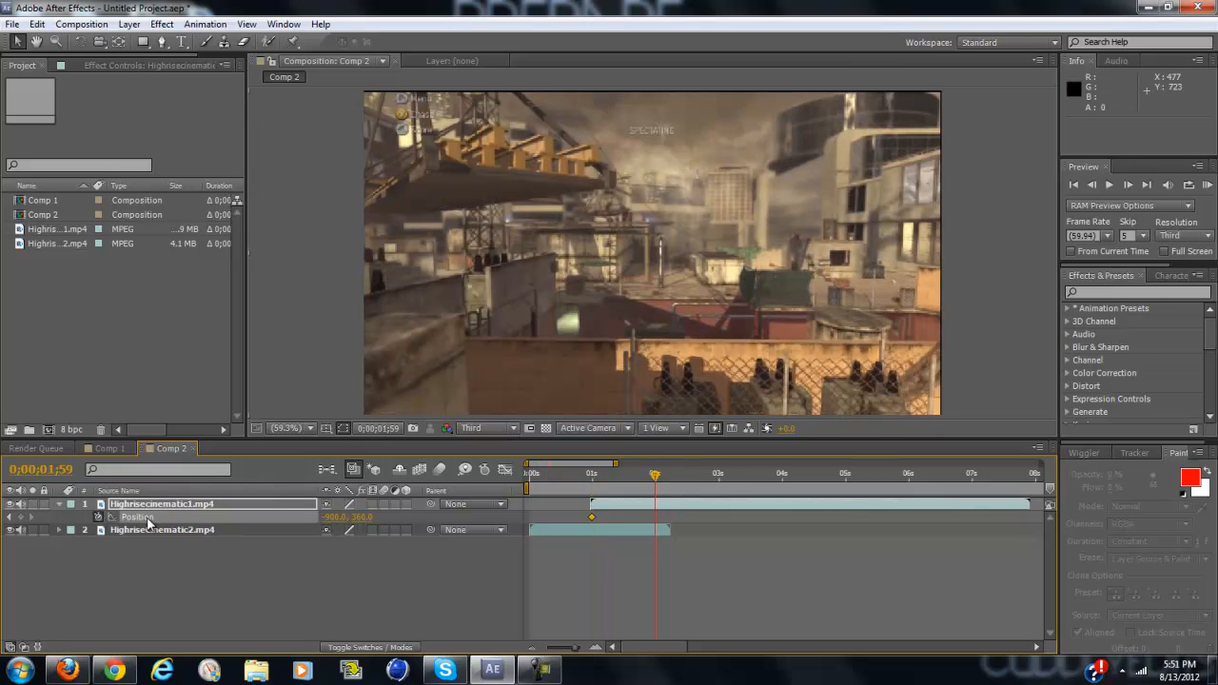
pyautogui.rightClick(137, 517)
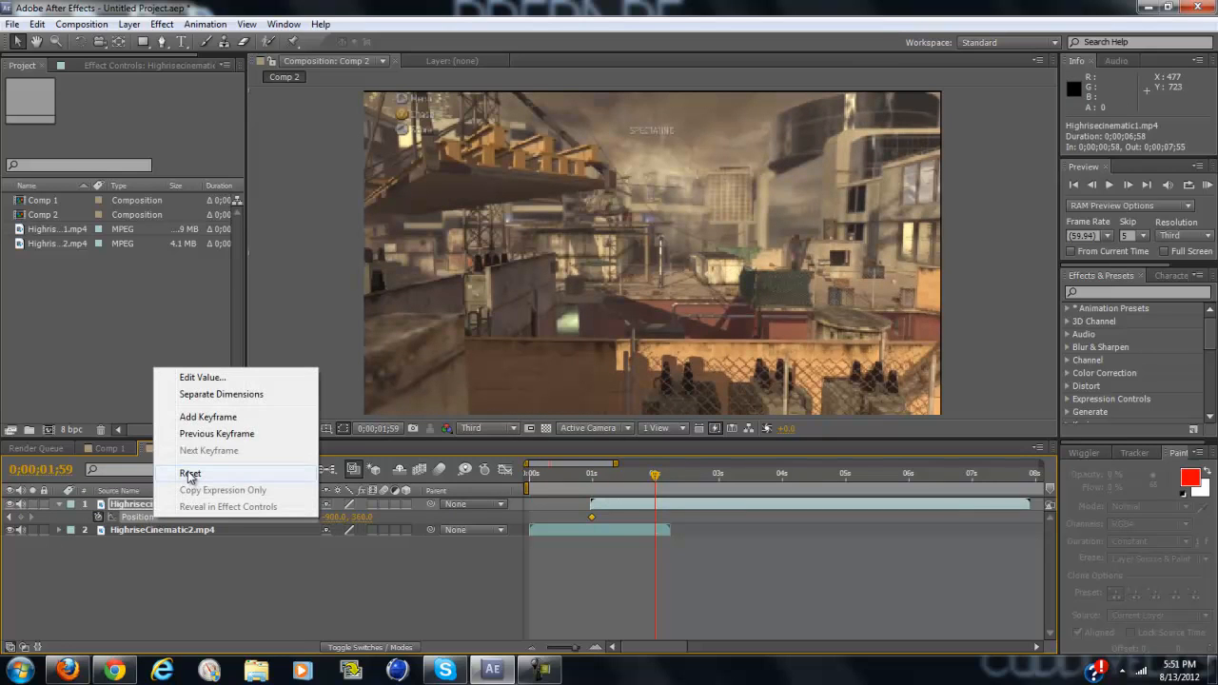
pyautogui.click(191, 472)
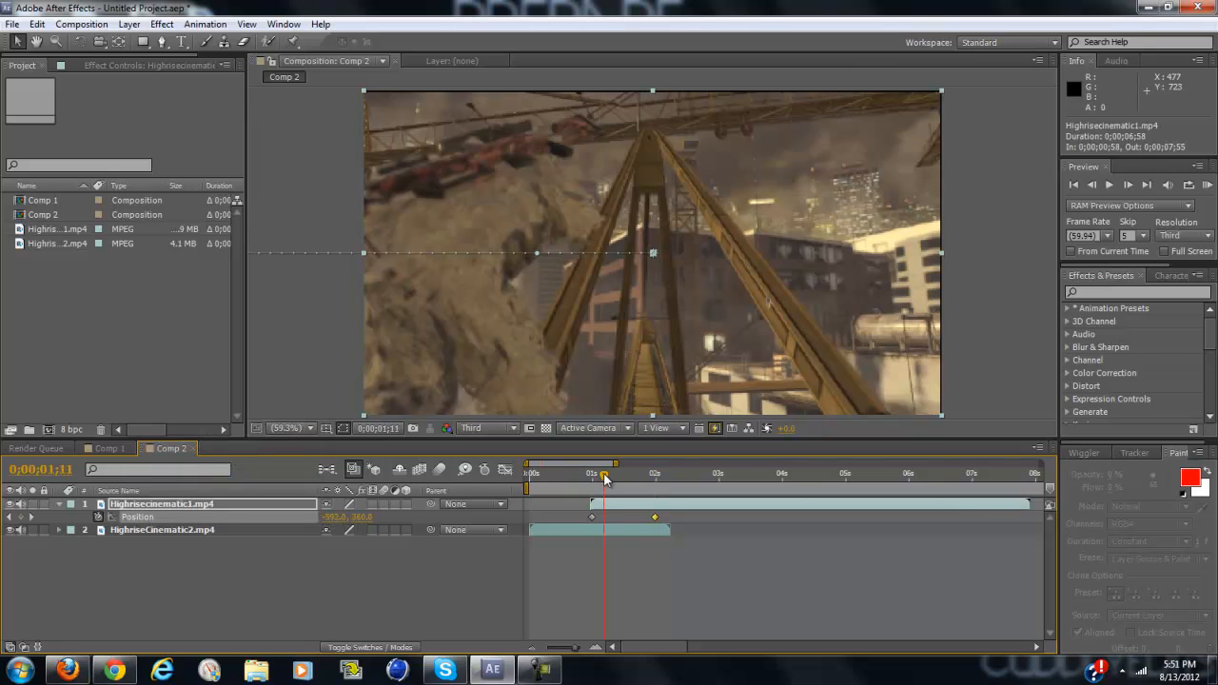
# Scrub the timeline to check the one-second slide-in motion.
pyautogui.moveTo(606, 472); pyautogui.dragTo(613, 472)
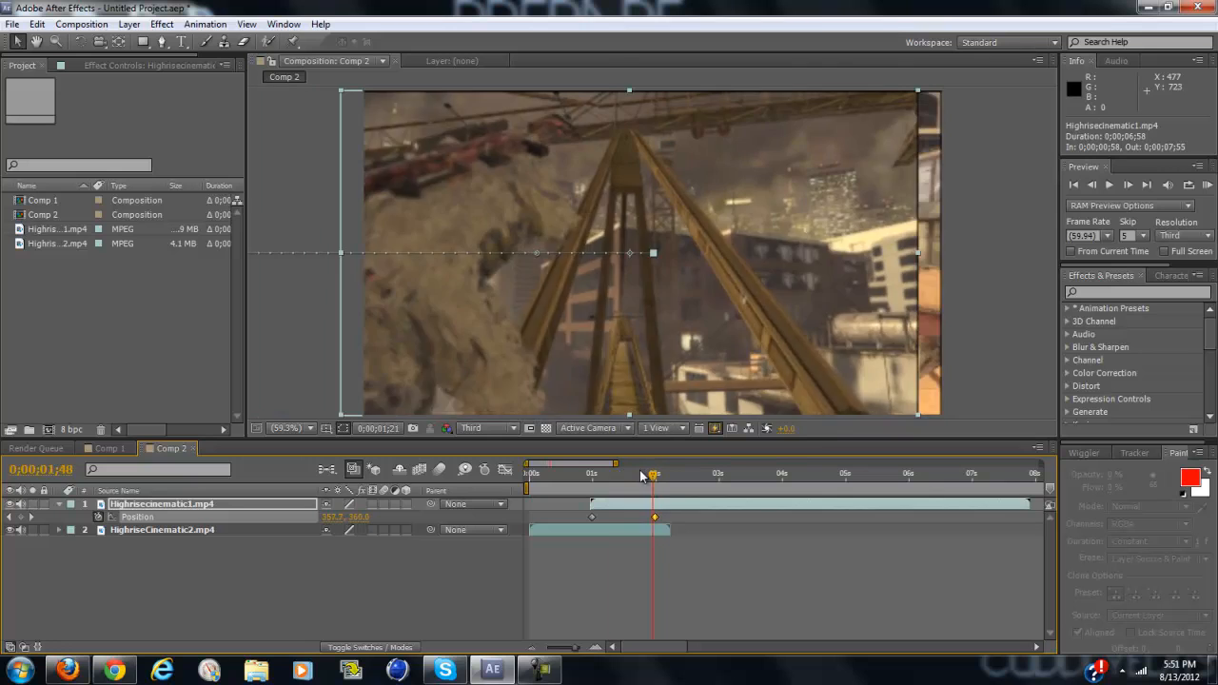
pyautogui.moveTo(653, 472); pyautogui.dragTo(632, 472)
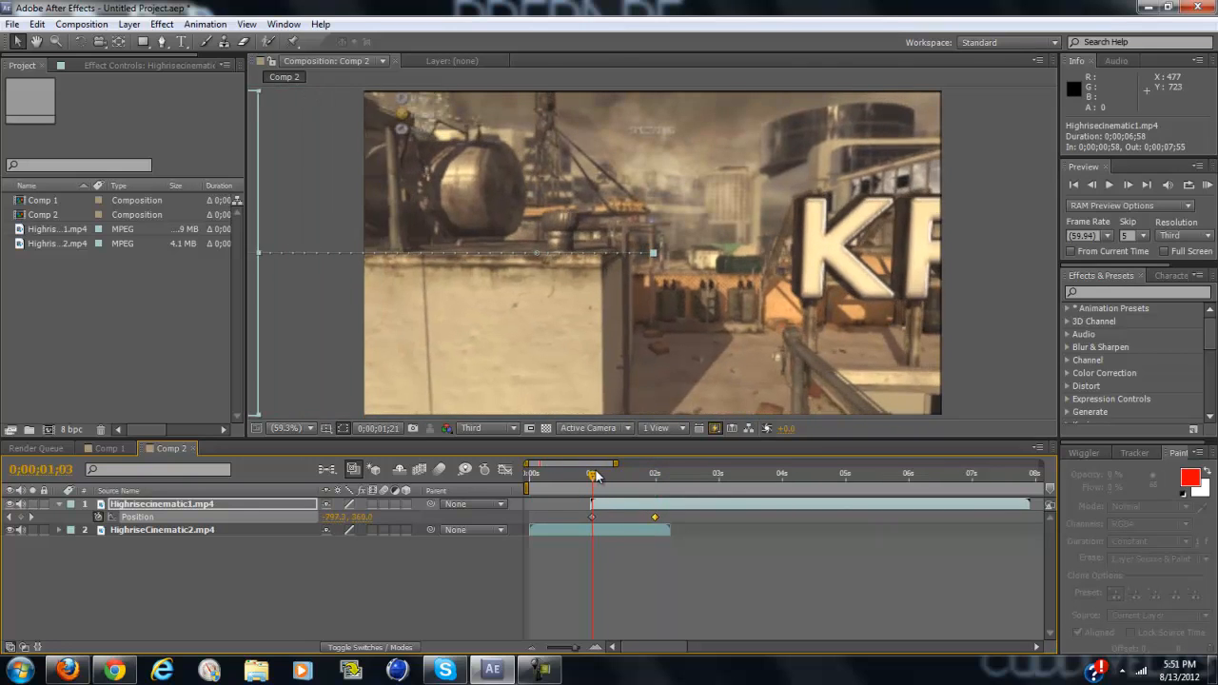
pyautogui.moveTo(592, 472); pyautogui.dragTo(651, 472)
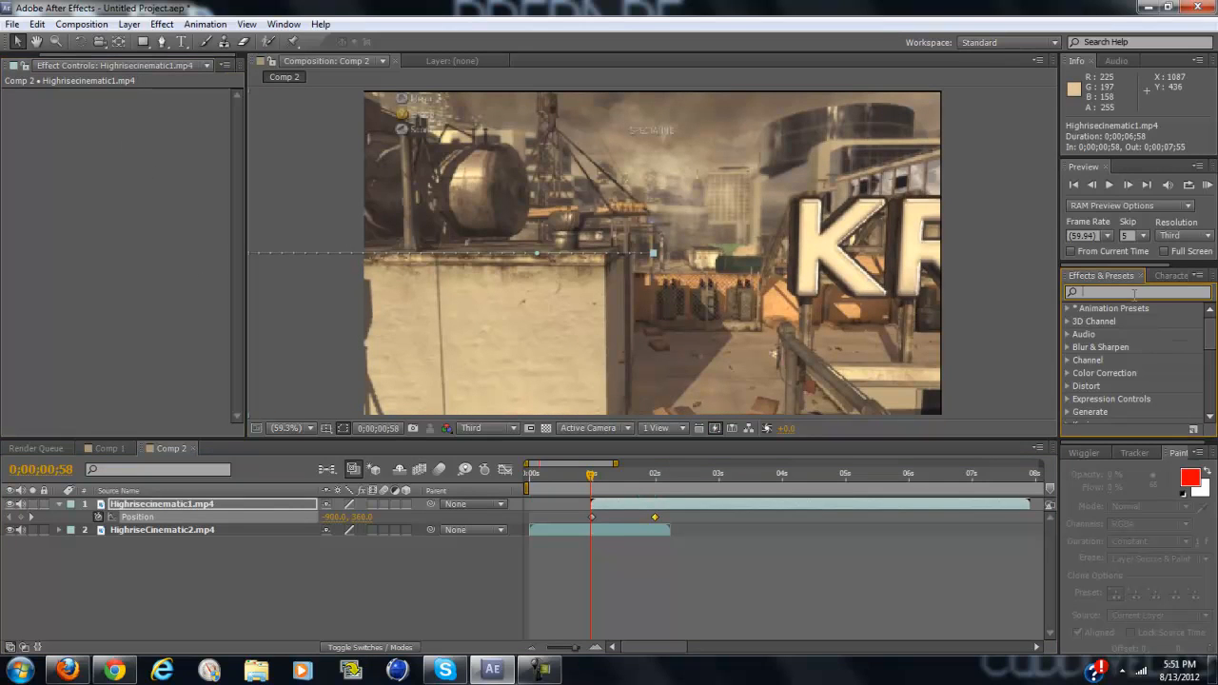
# Apply Fast Blur to the top clip with Blur Dimensions set to Horizontal.
pyautogui.write('fast')
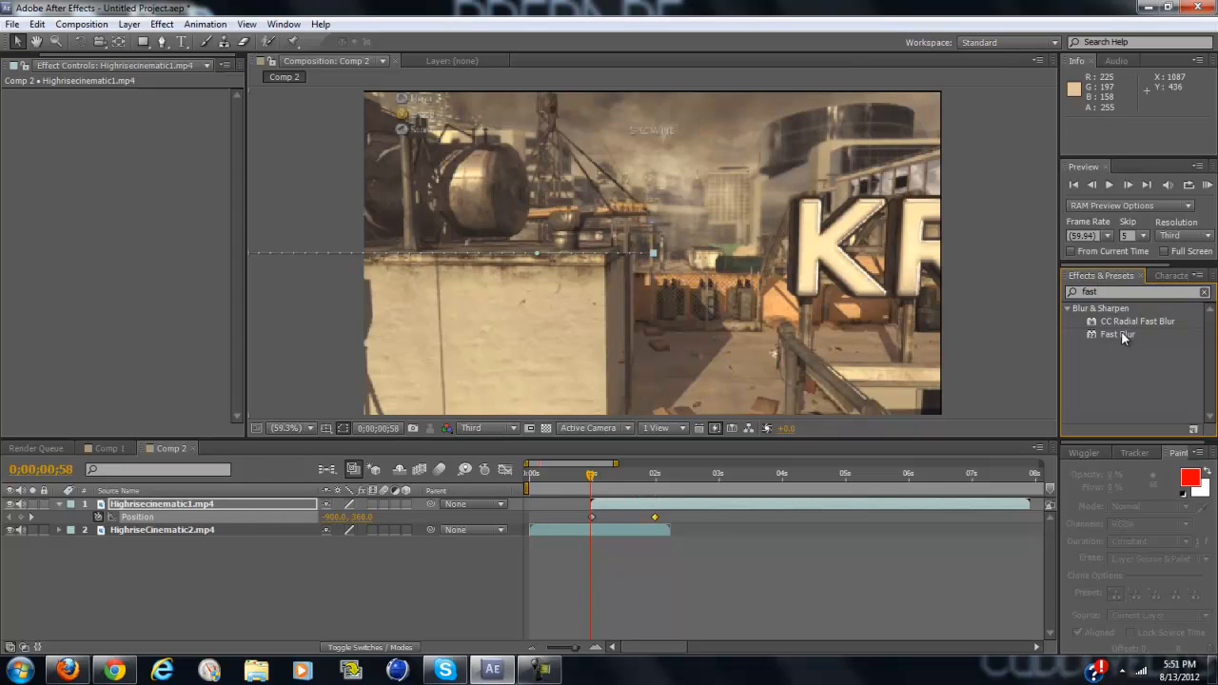
pyautogui.doubleClick(1115, 335)
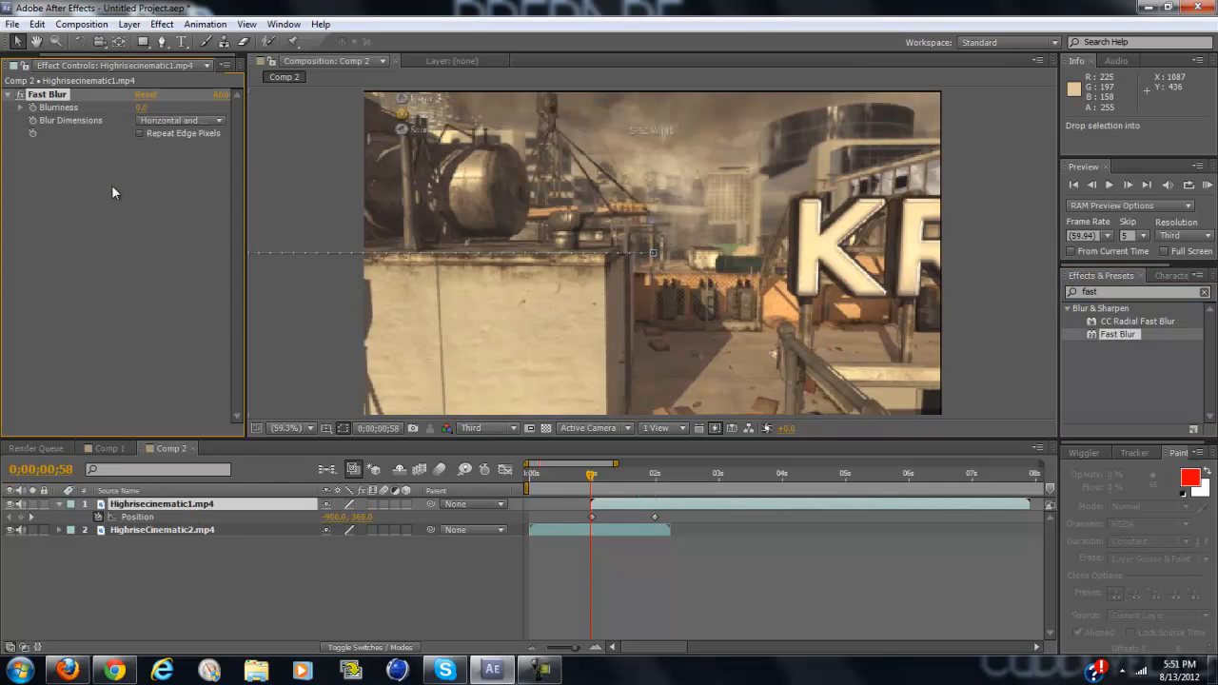
pyautogui.click(179, 120)
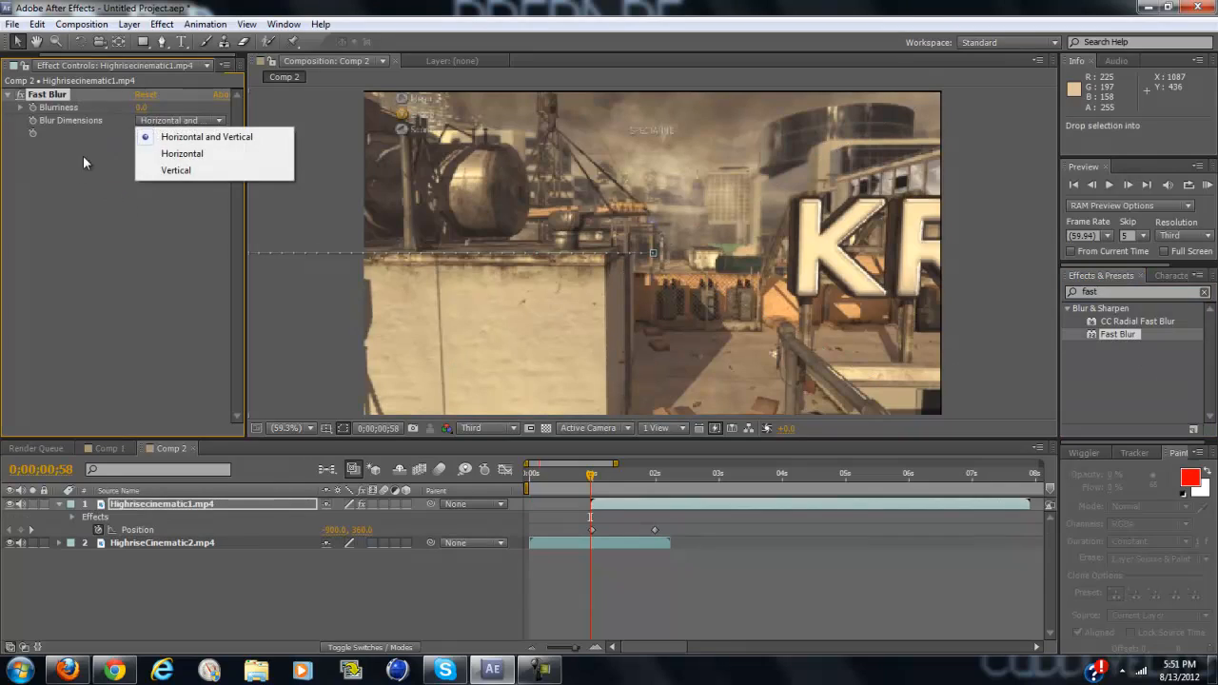
pyautogui.moveTo(183, 152)
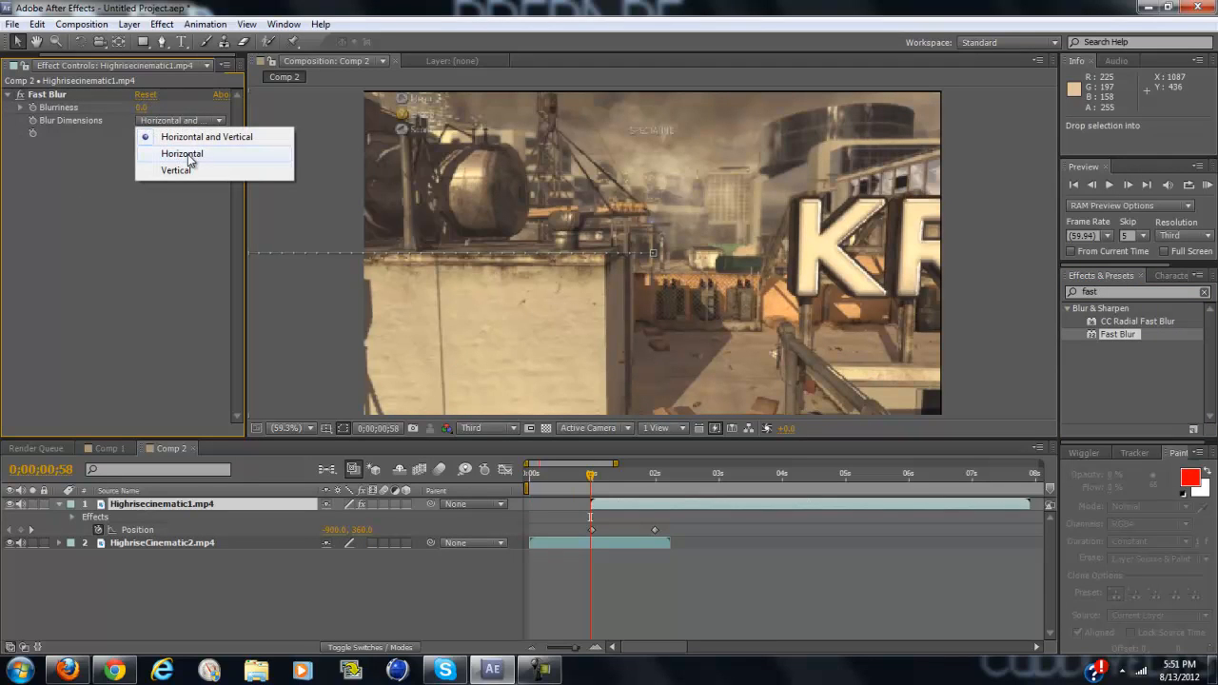
pyautogui.click(183, 152)
pyautogui.write('1500')
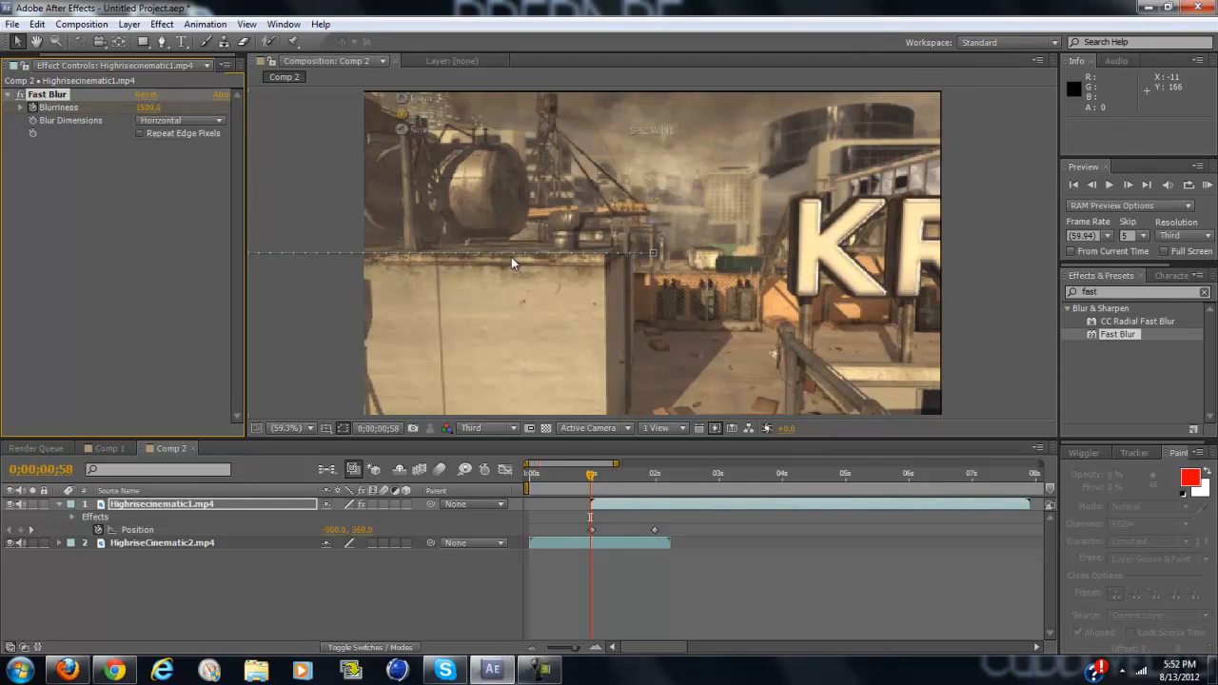
# Keyframe Blurriness at the 1s and 2s marks of the transition and preview it.
pyautogui.moveTo(590, 472); pyautogui.dragTo(655, 472)
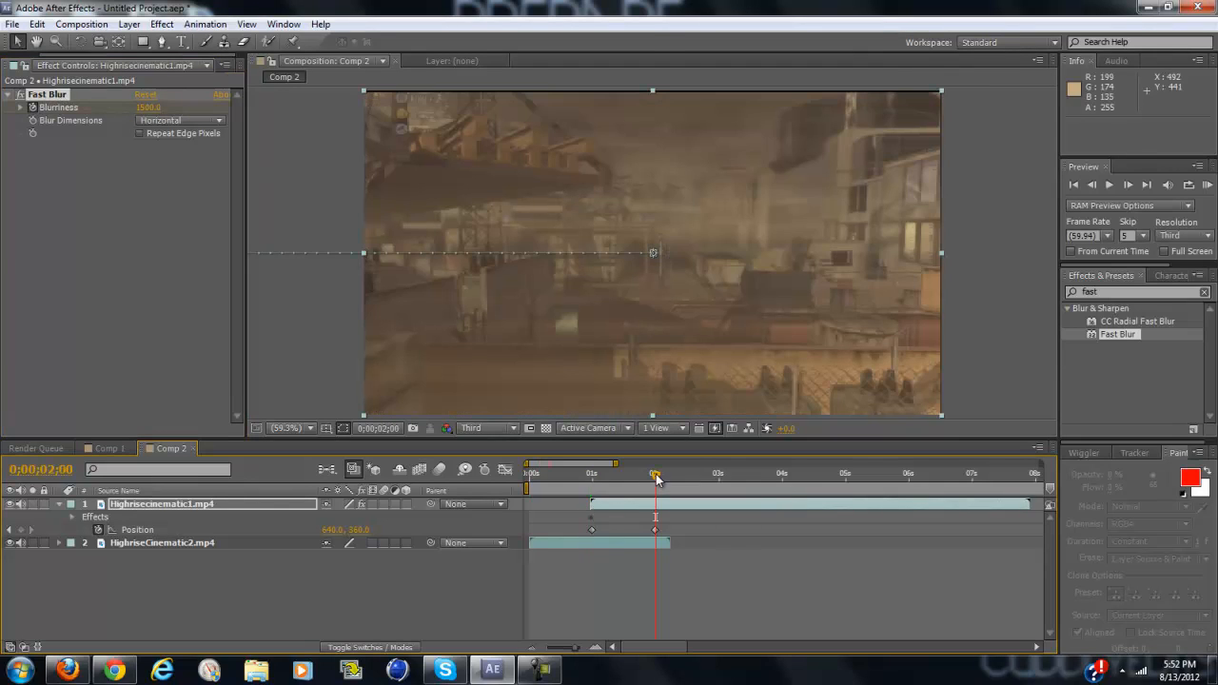
pyautogui.tripleClick(148, 107)
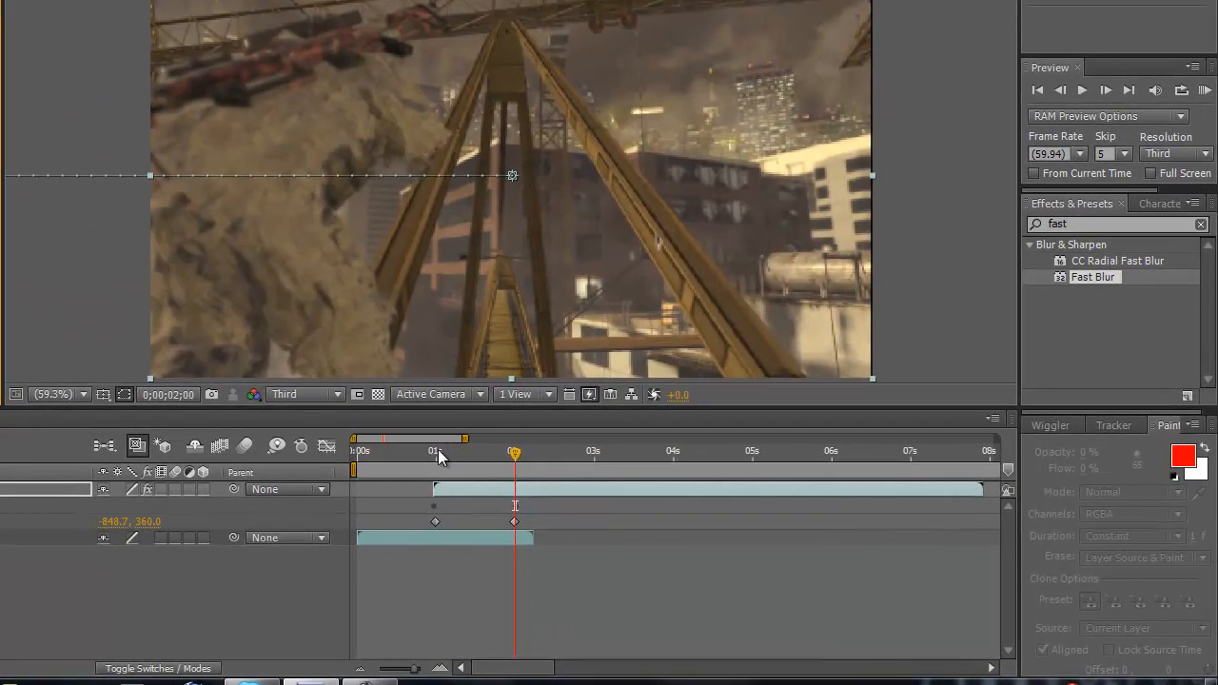
pyautogui.click(1205, 90)
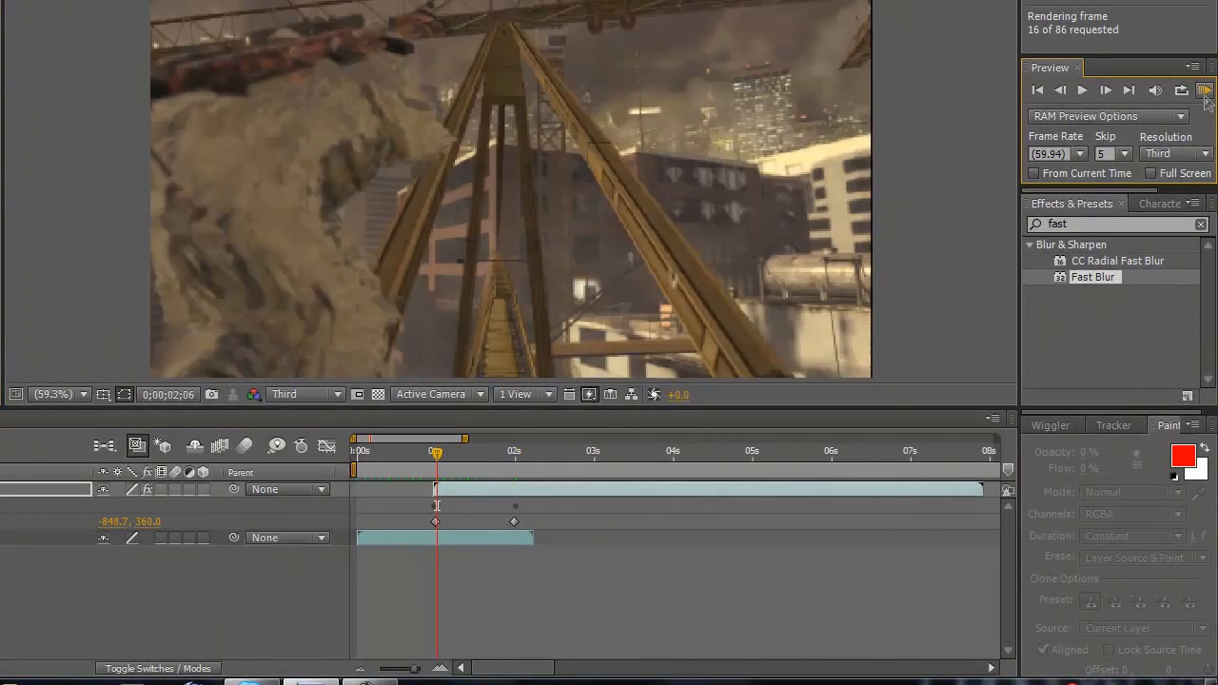
pyautogui.click(1202, 90)
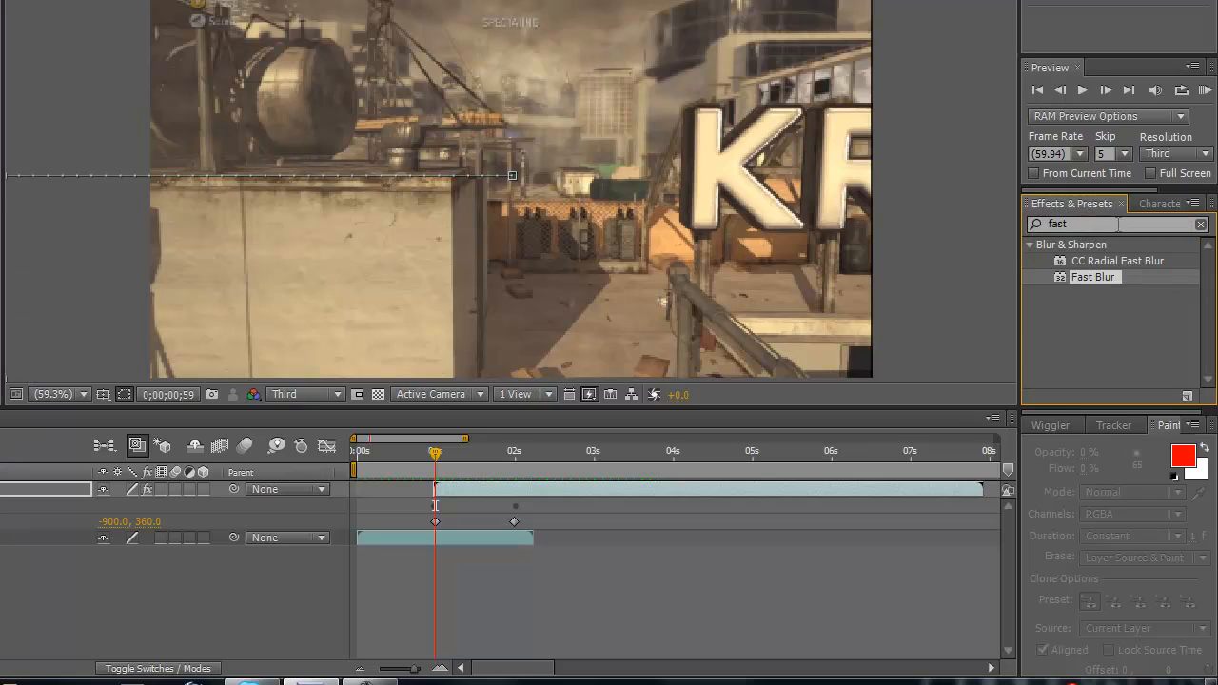
# Apply Turbulent Displace with a lower Amount and Antialiasing for Best Quality set to High, then preview.
pyautogui.click(1199, 224)
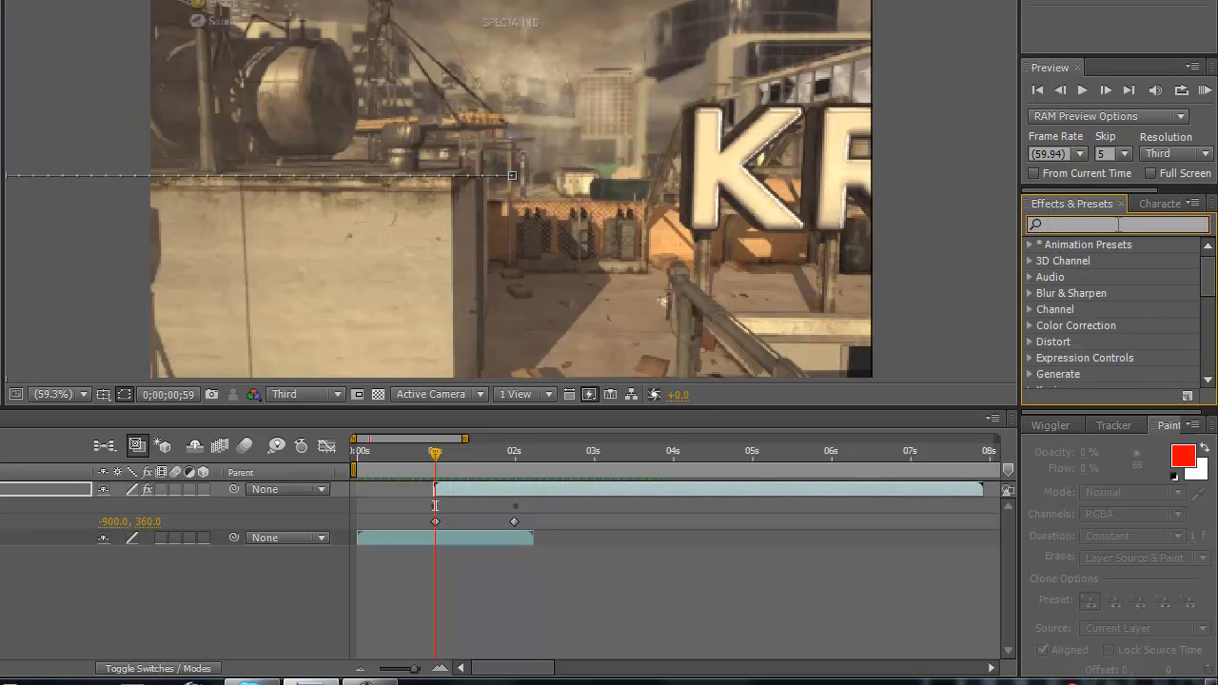
pyautogui.write('turbu')
pyautogui.write('0')
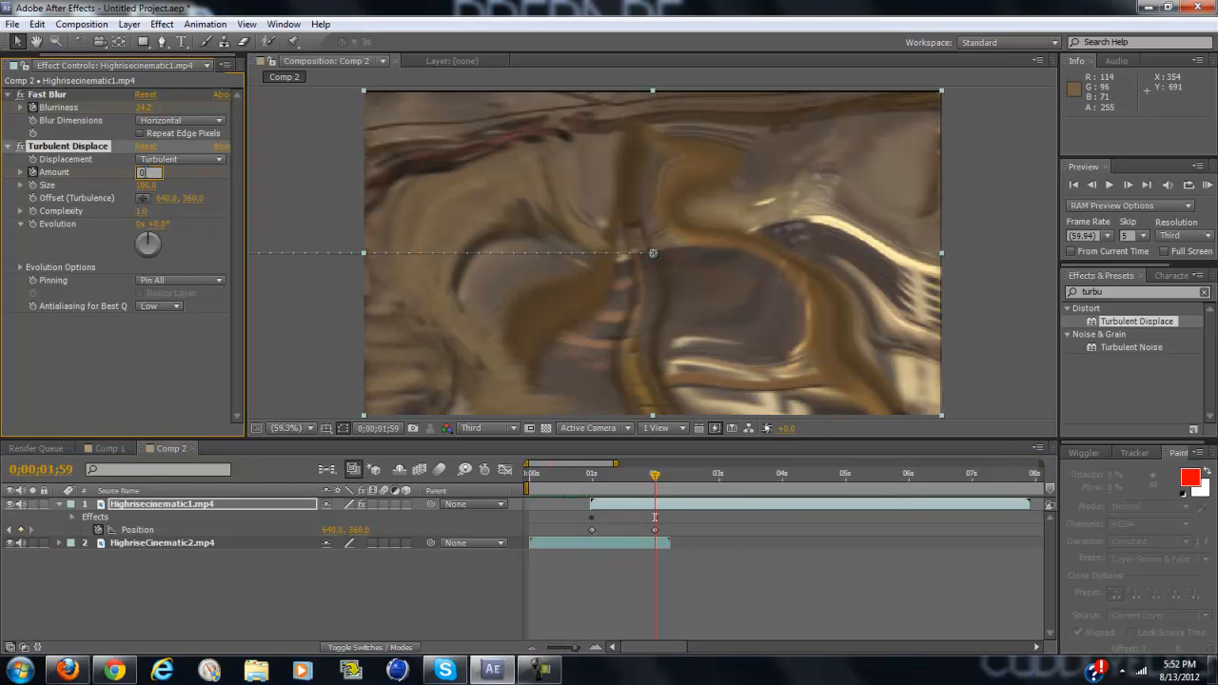
pyautogui.click(160, 304)
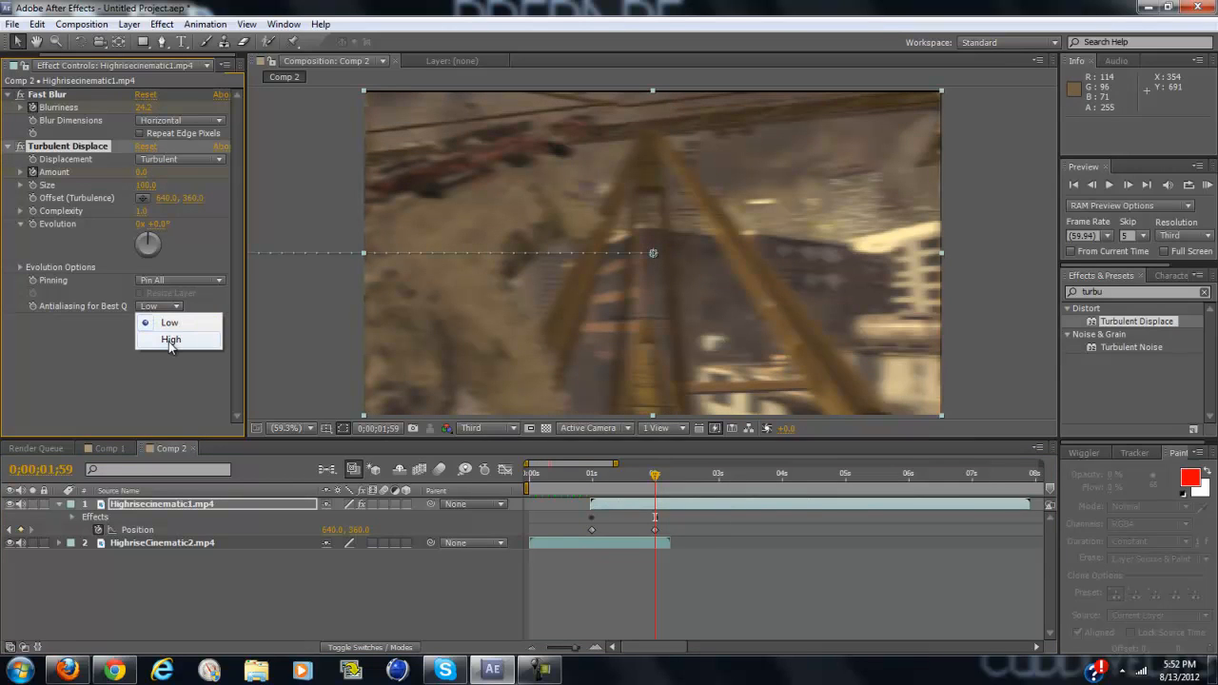
pyautogui.click(171, 339)
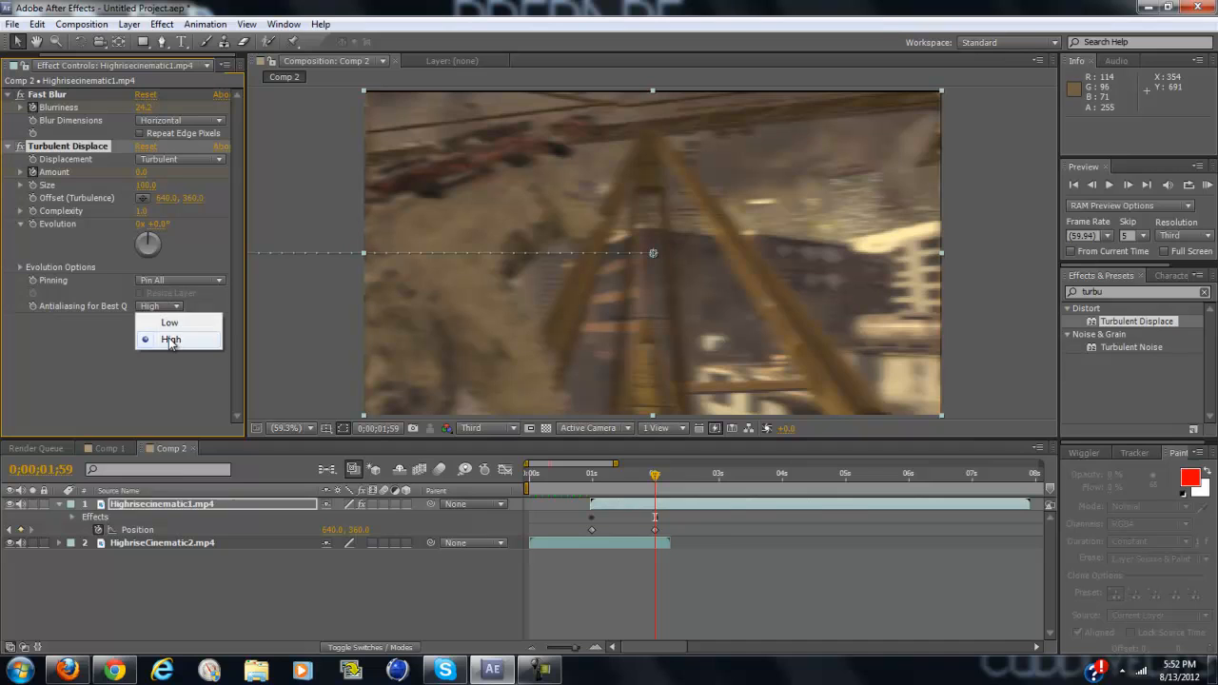
pyautogui.click(171, 338)
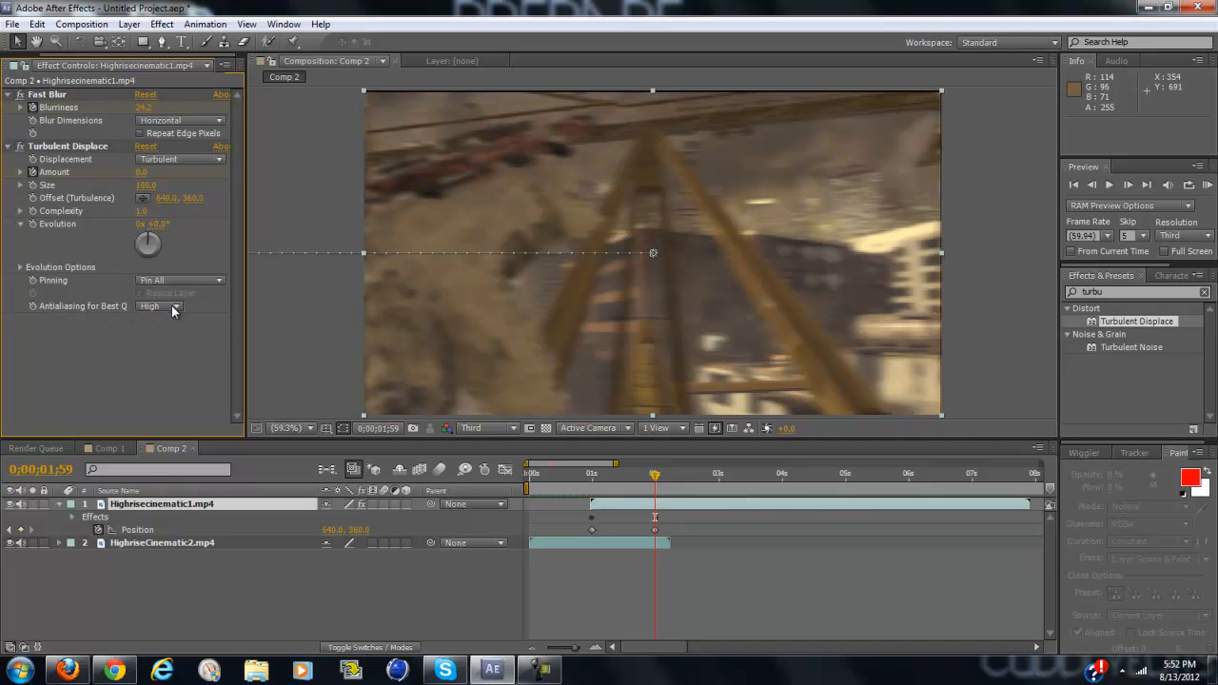
pyautogui.moveTo(1093, 200)
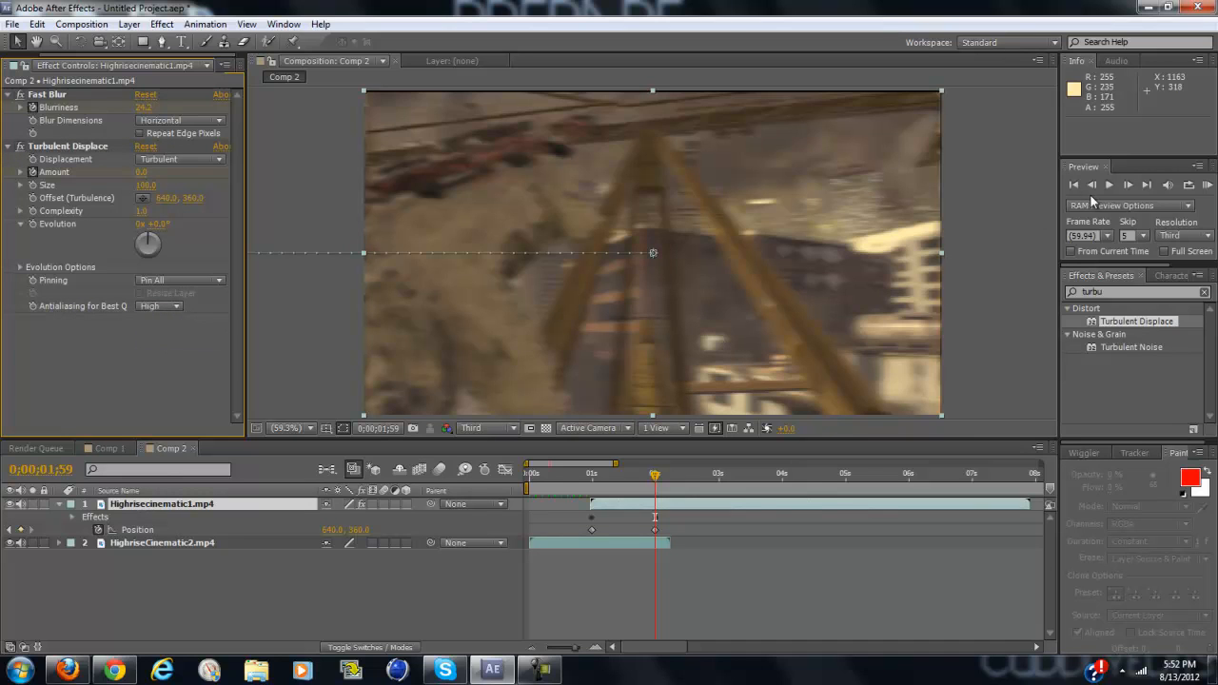
pyautogui.click(1210, 184)
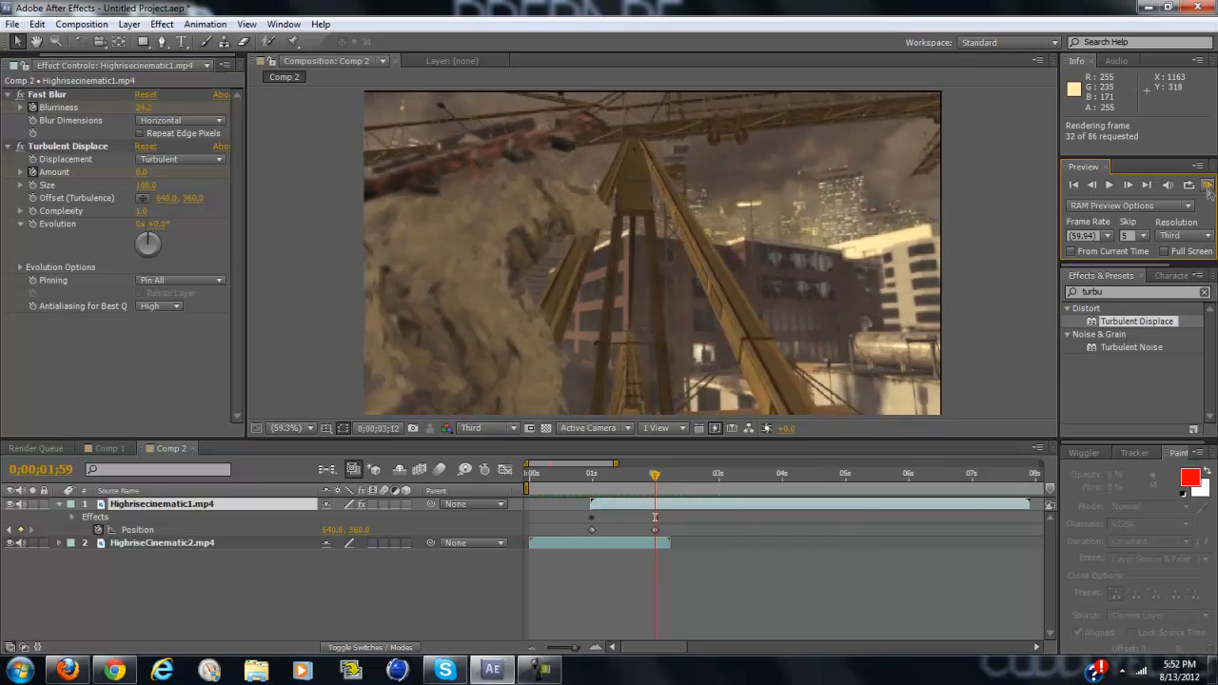
pyautogui.click(1206, 184)
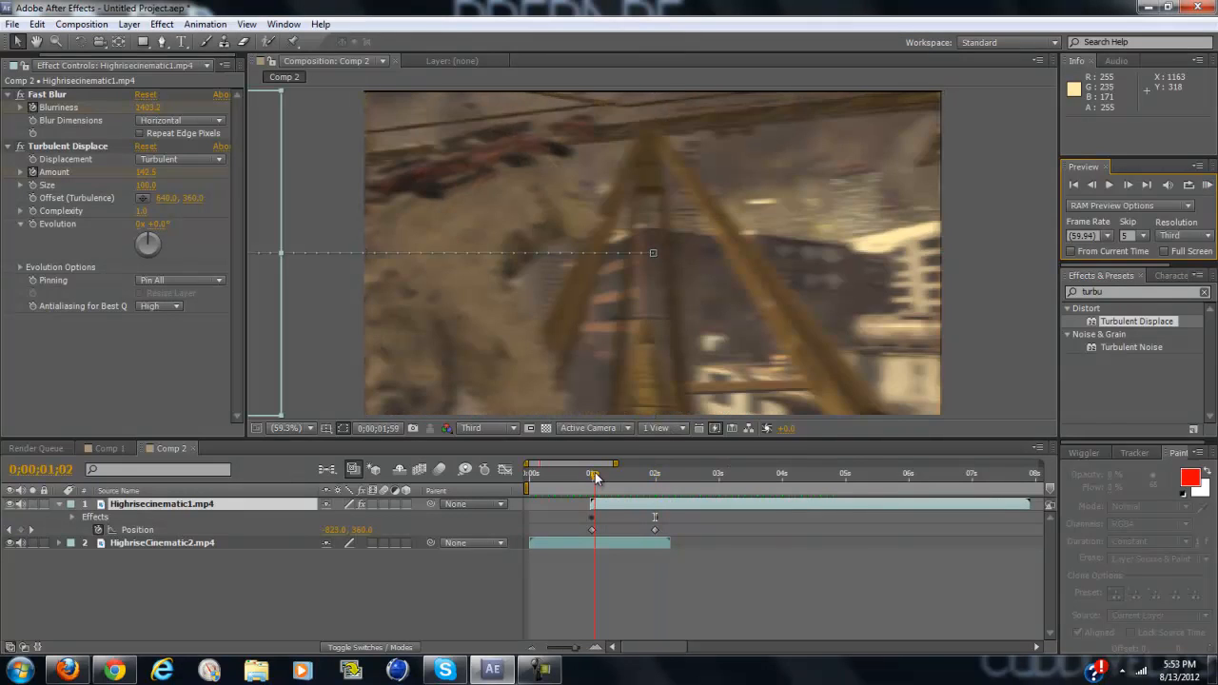
pyautogui.moveTo(592, 472); pyautogui.dragTo(617, 472)
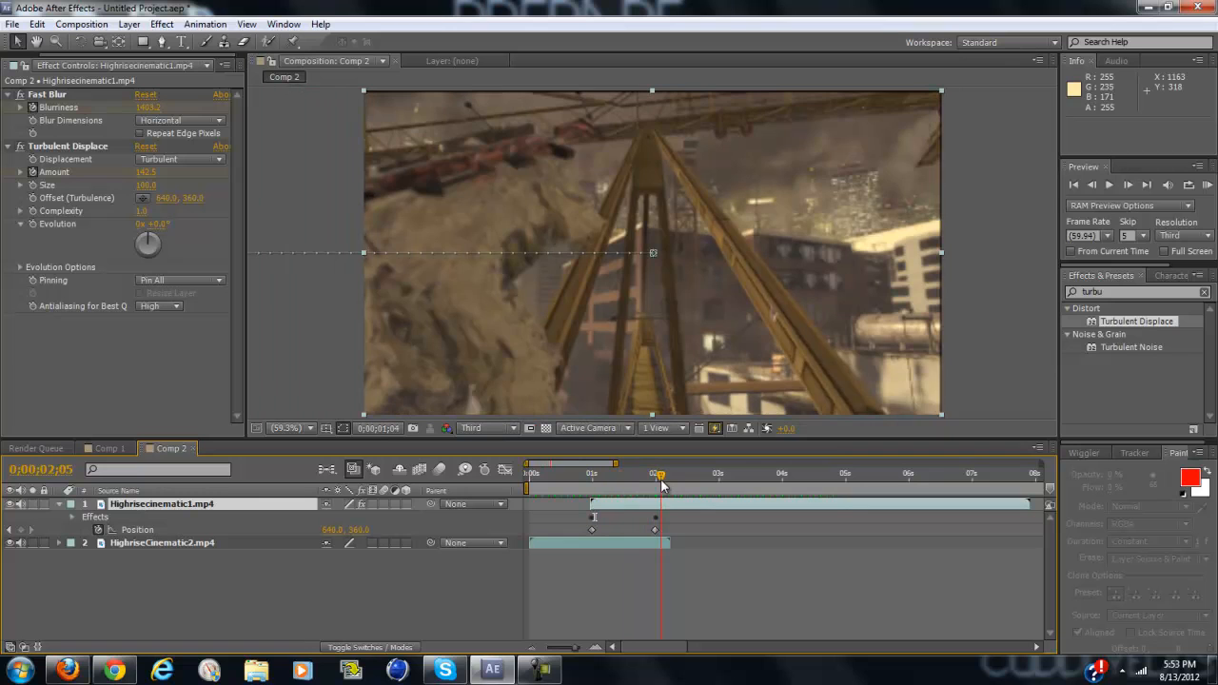
pyautogui.moveTo(658, 472); pyautogui.dragTo(575, 472)
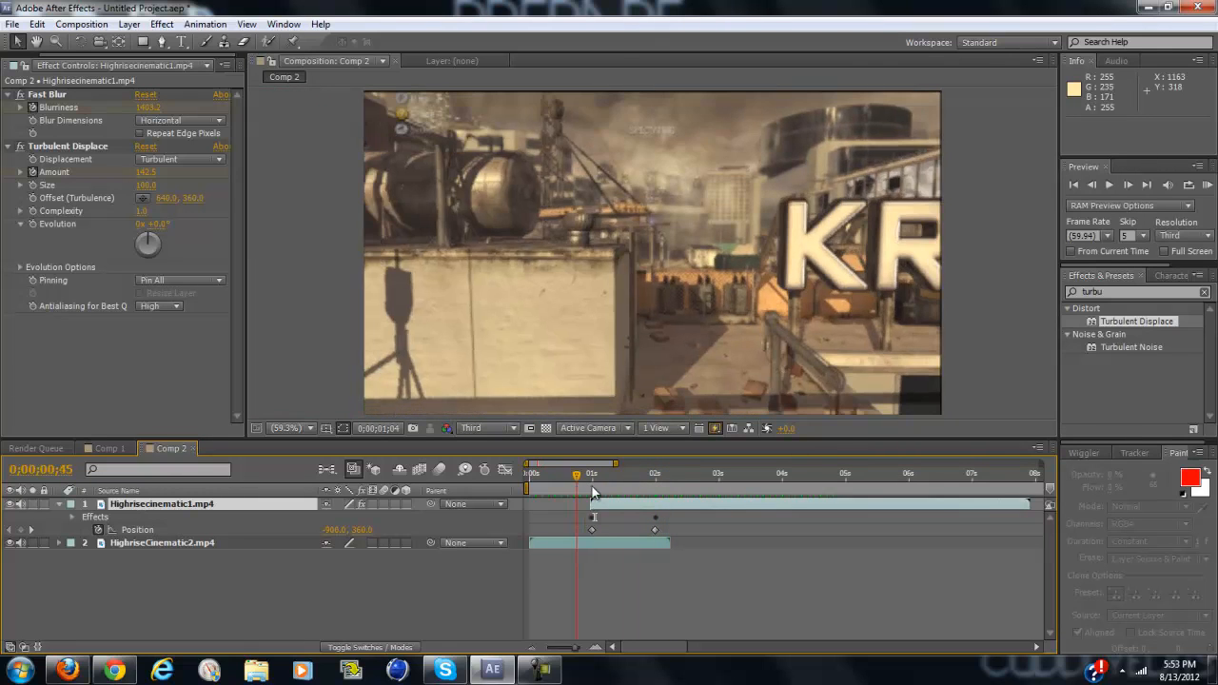
pyautogui.moveTo(575, 472); pyautogui.dragTo(654, 472)
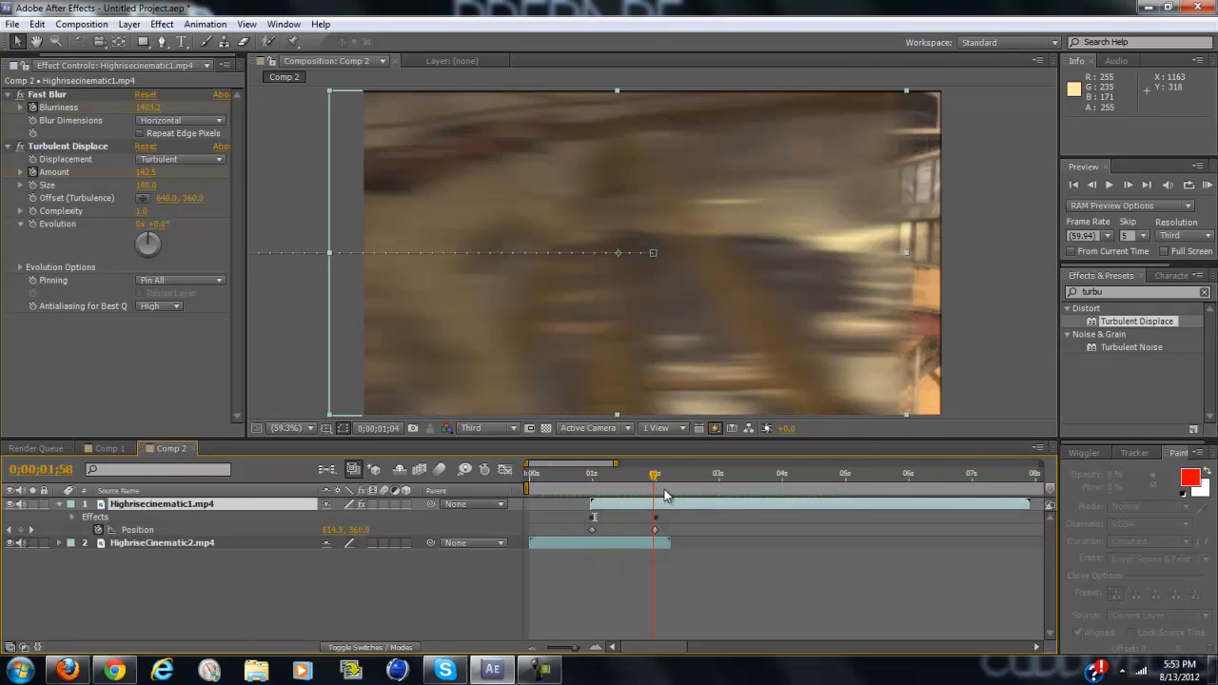
pyautogui.moveTo(655, 472); pyautogui.dragTo(590, 472)
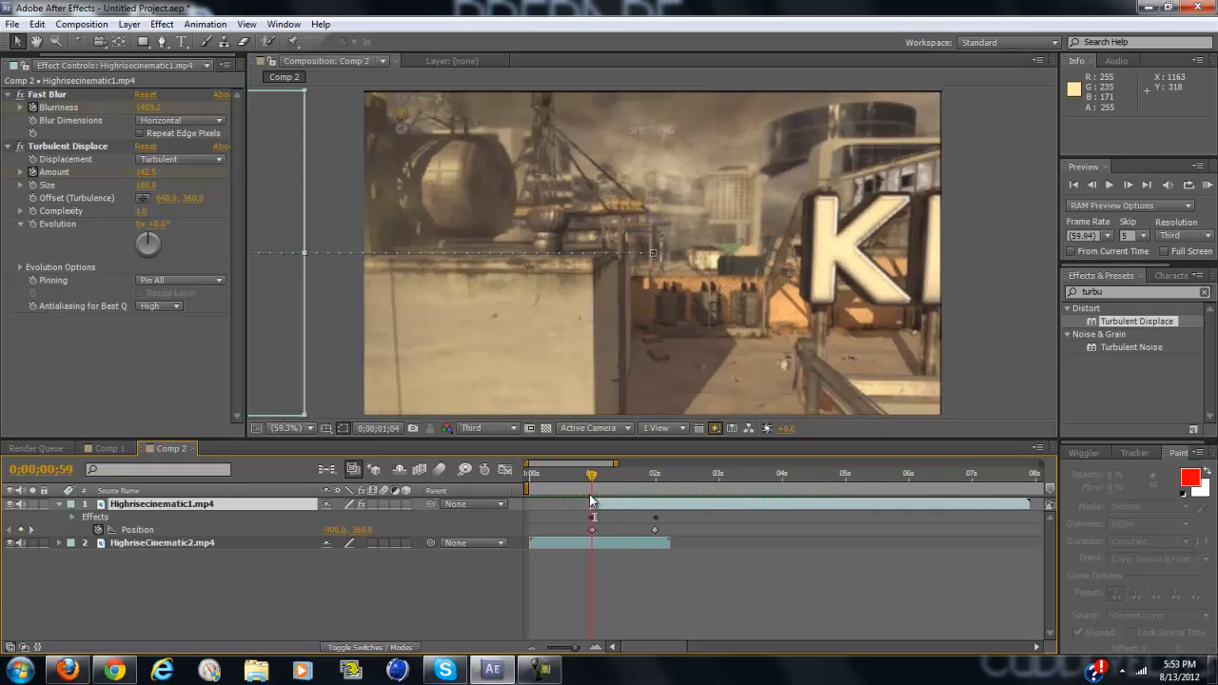
pyautogui.moveTo(590, 472); pyautogui.dragTo(654, 472)
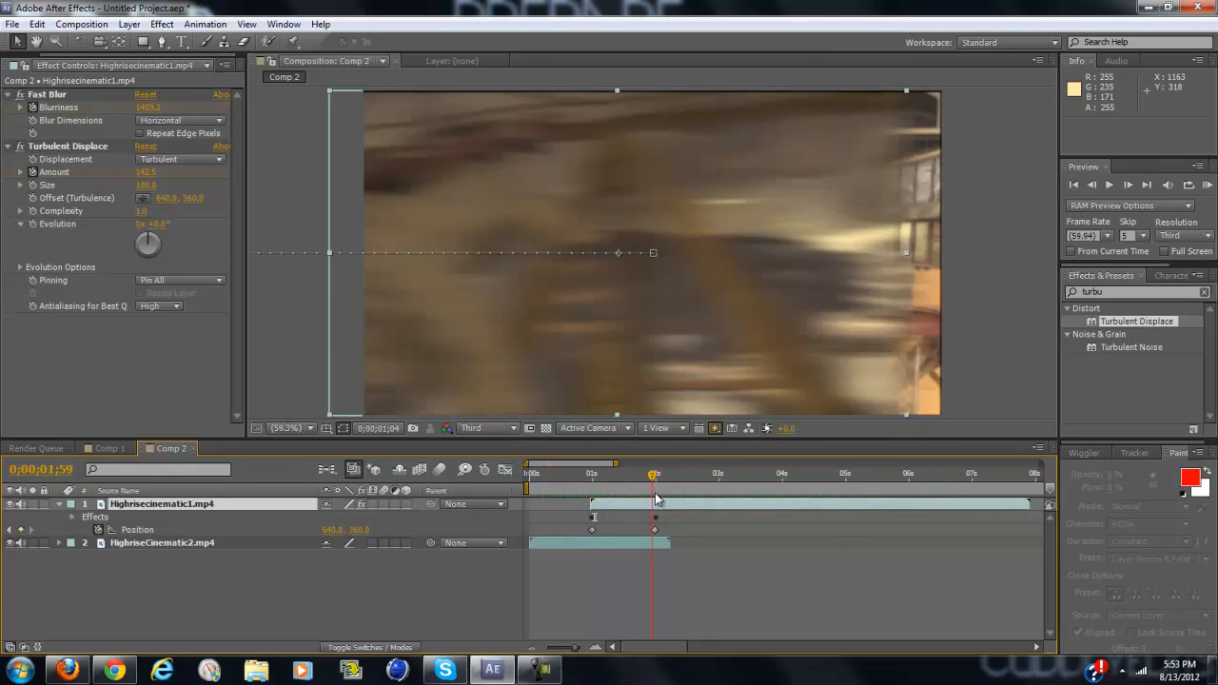